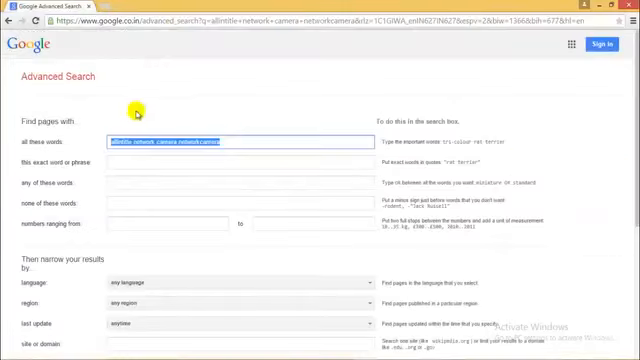
Step: Start a fresh Chrome tab for a new search, leaving the Advanced Search form
click(88, 8)
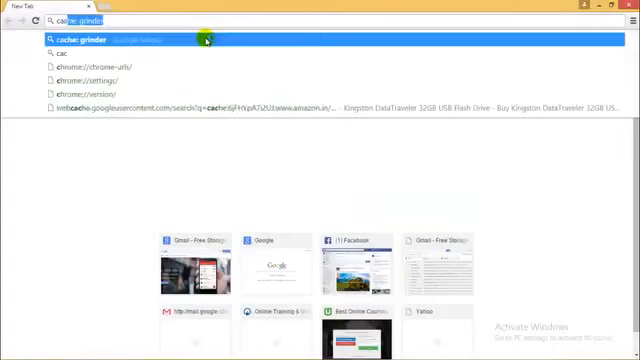
text(cache: www)
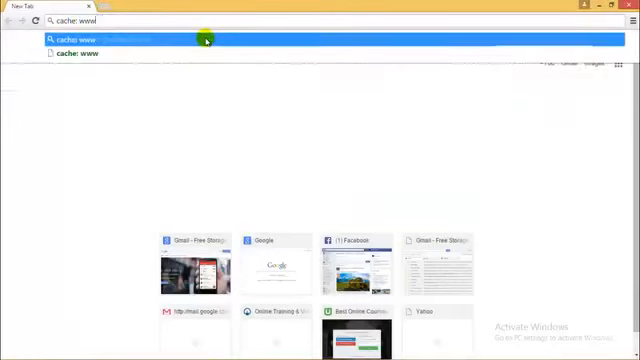
text(.amazon.in)
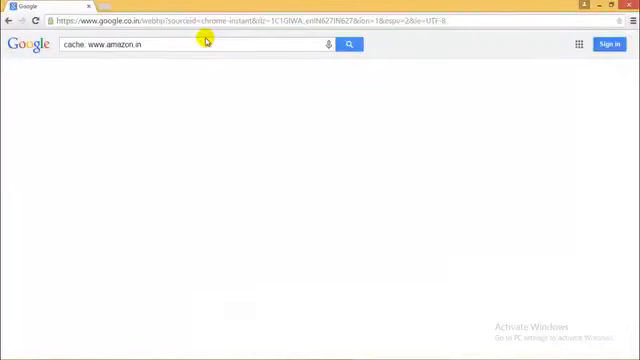
key(Return)
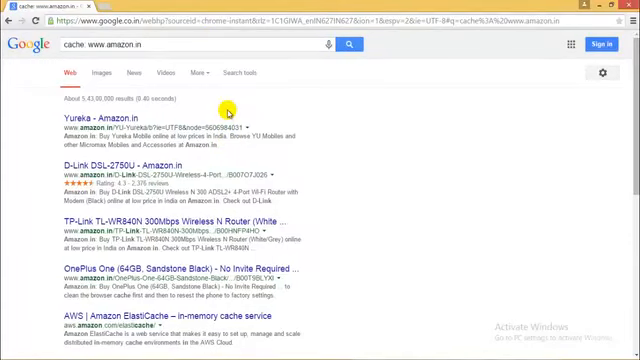
mouse_move(144, 104)
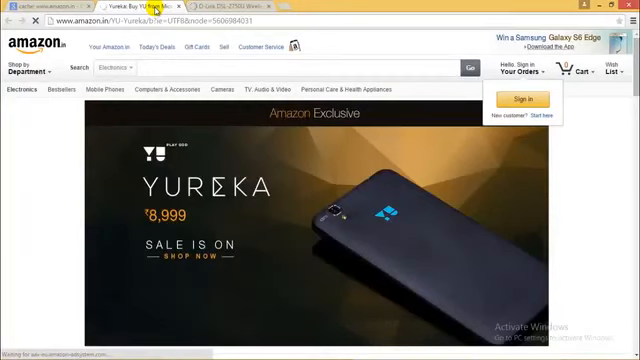
Step: Scroll down the Yureka Amazon.in page before returning to the cache results
scroll(down, 3)
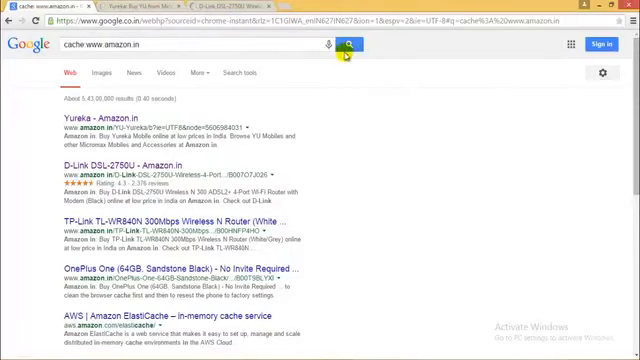
click(122, 156)
text(:)
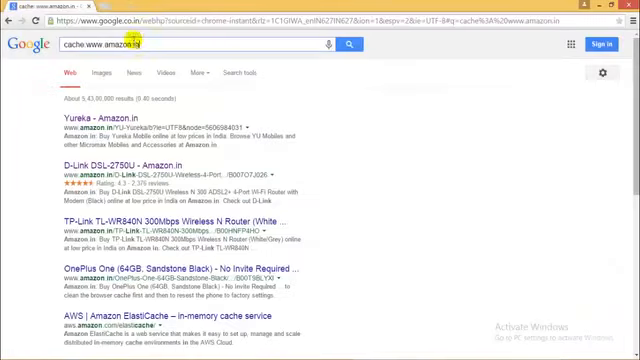
Step: Replace the query with intitle:intranet inurl:intranet+intext:" ready for a quoted phrase
triple_click(200, 48)
text(intitle:)
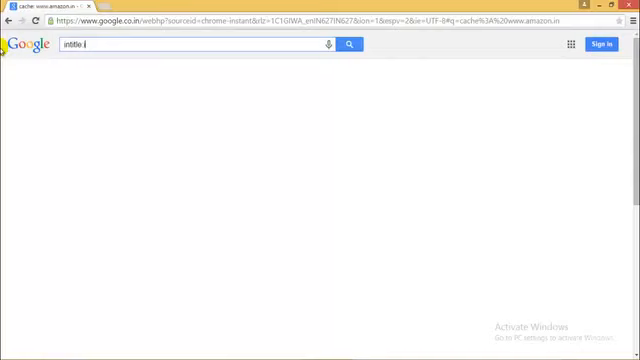
text(ntranet)
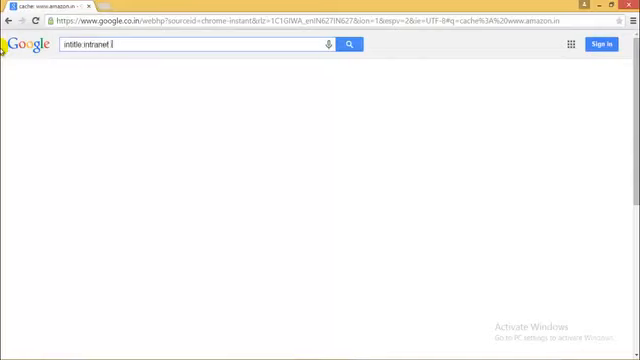
text(inurl)
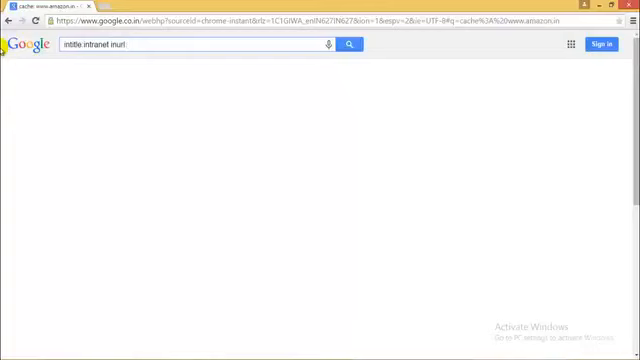
text(.intranet)
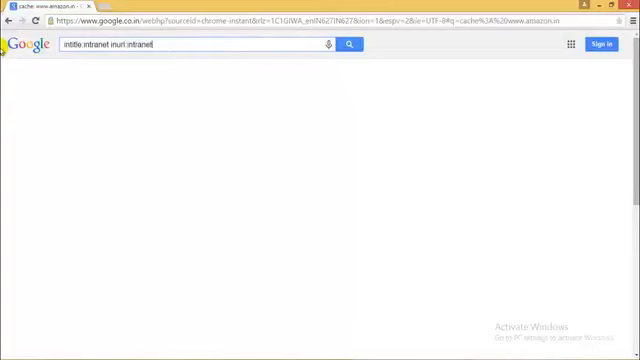
text(+)
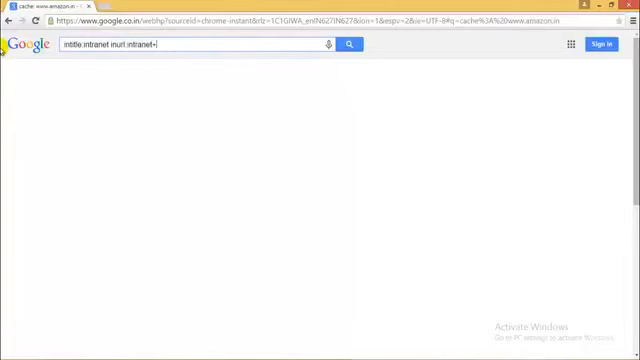
text(intext)
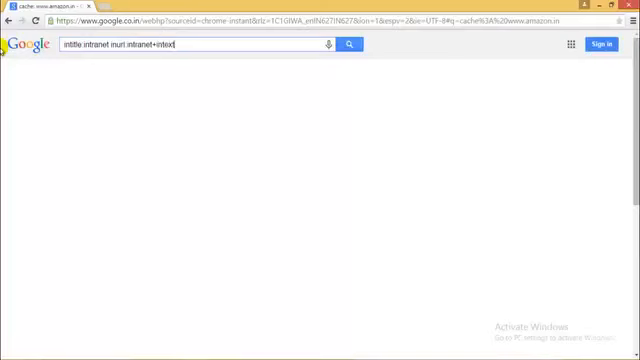
text("human resources)
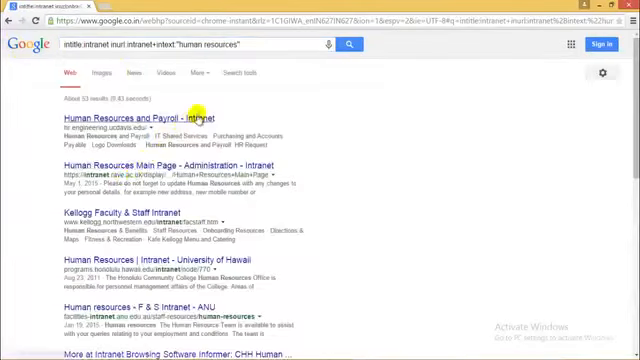
mouse_move(176, 168)
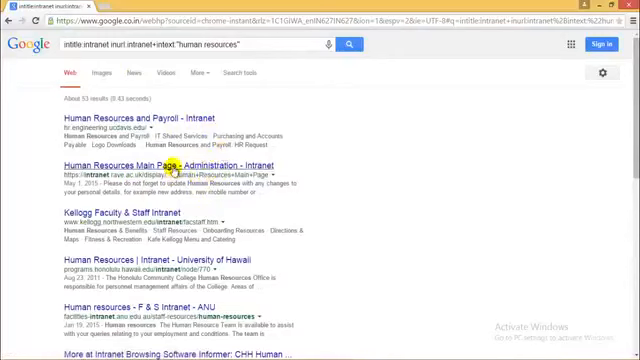
mouse_move(264, 208)
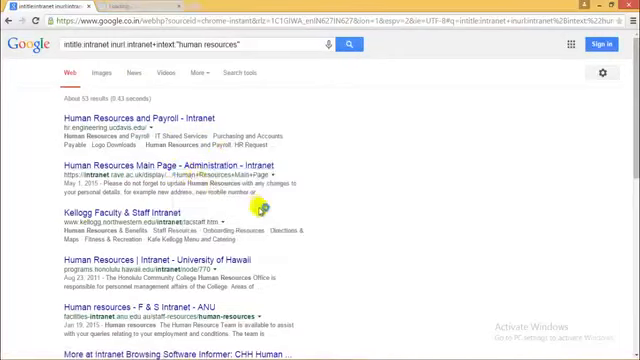
Step: Open an intranet "human resources" result and scroll through its HR page
click(140, 172)
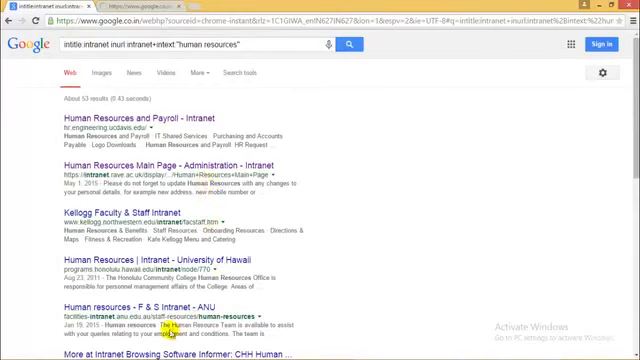
scroll(down, 3)
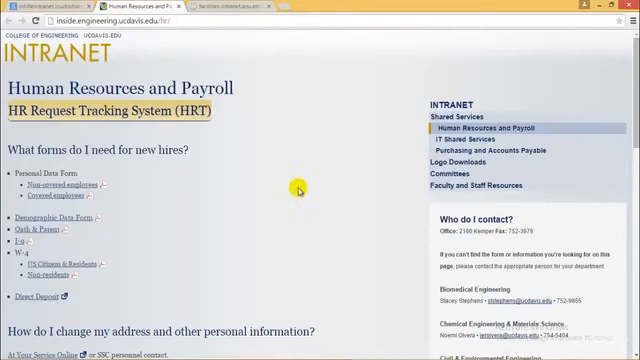
scroll(down, 3)
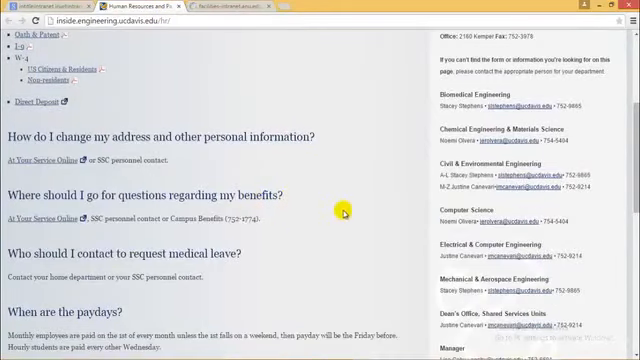
scroll(down, 3)
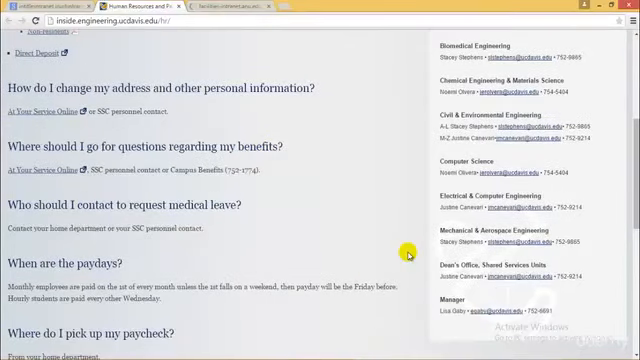
scroll(down, 3)
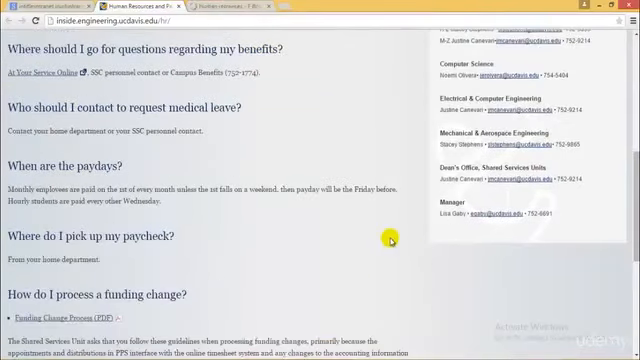
scroll(up, 3)
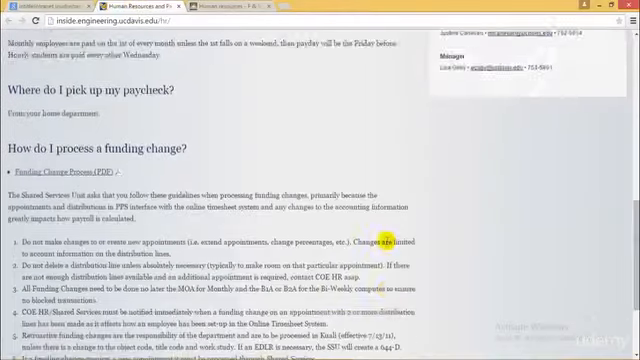
scroll(up, 3)
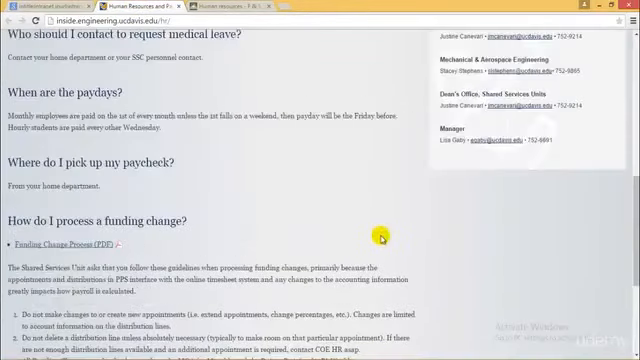
scroll(up, 3)
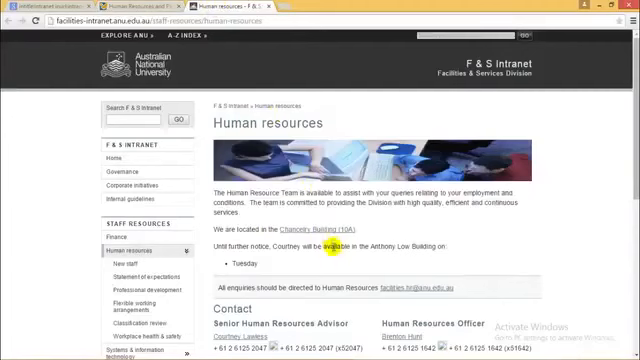
scroll(down, 3)
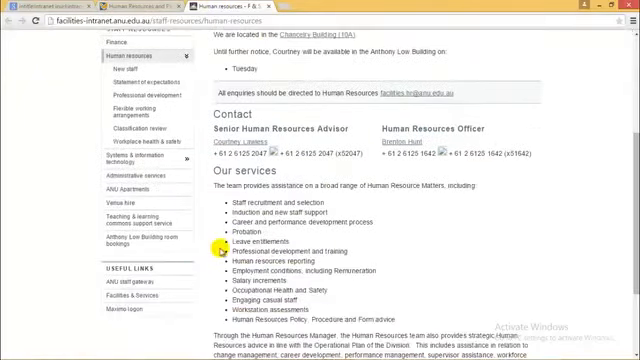
scroll(up, 3)
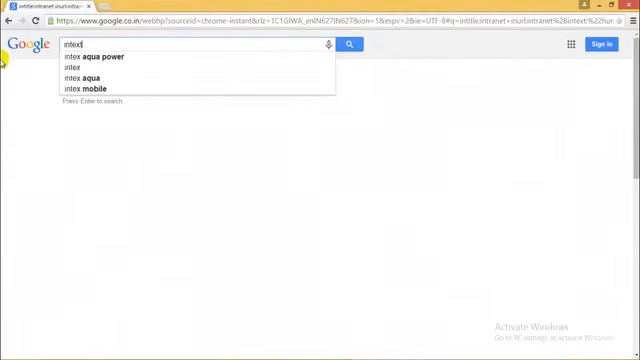
Step: Search intext: cvv and open a carding result offering CC.txt in a new tab
text(cvv)
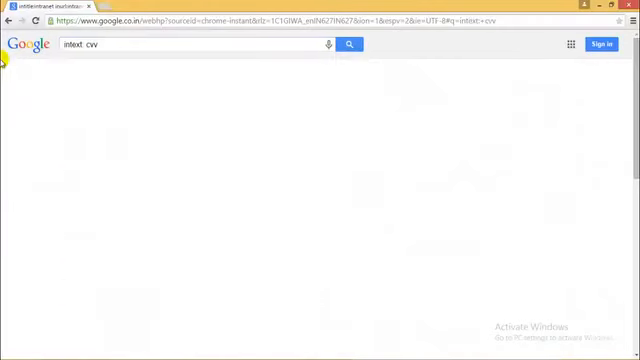
click(348, 44)
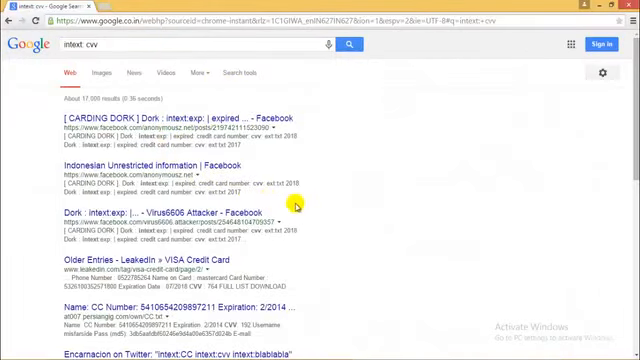
right_click(284, 220)
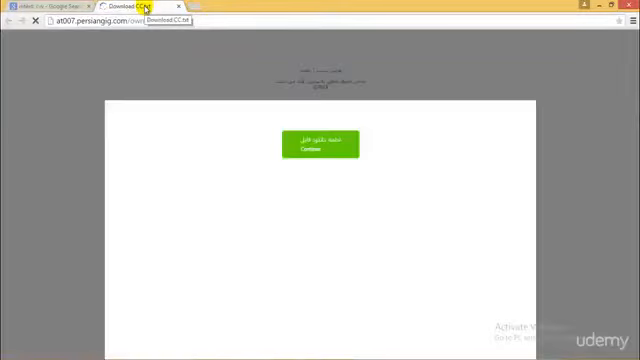
Step: Dismiss the hosting site's popup and download the CC.txt file
click(318, 144)
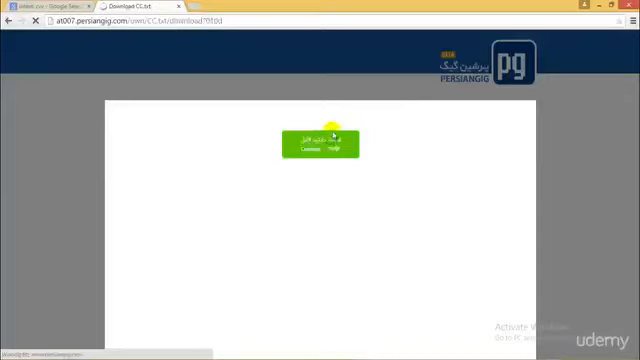
click(318, 144)
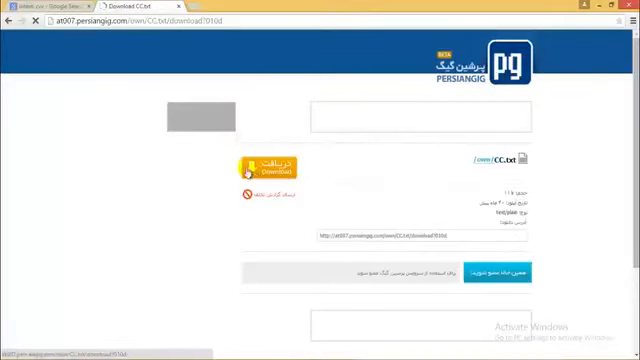
click(268, 166)
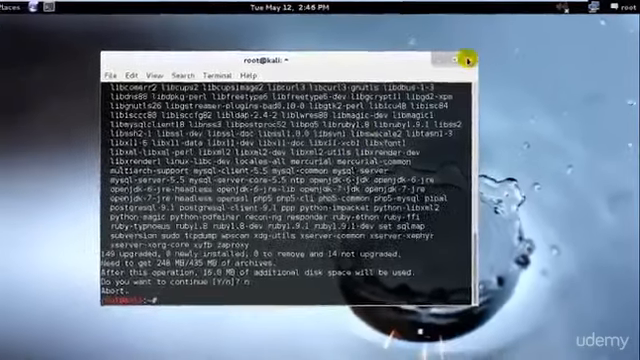
Step: Show Kali's Password Attacks > Offline Attacks tool list from the Applications menu
click(30, 8)
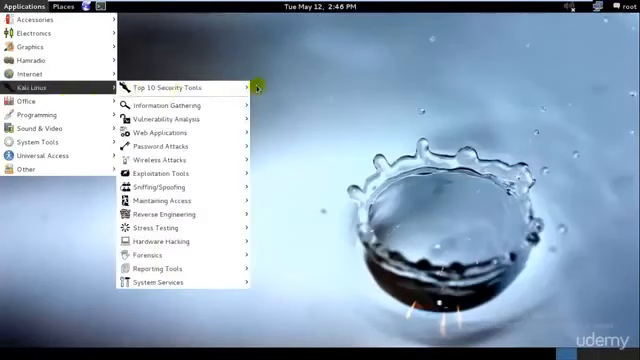
mouse_move(186, 148)
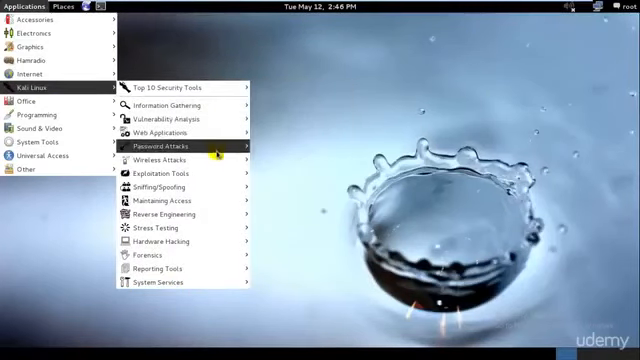
click(176, 148)
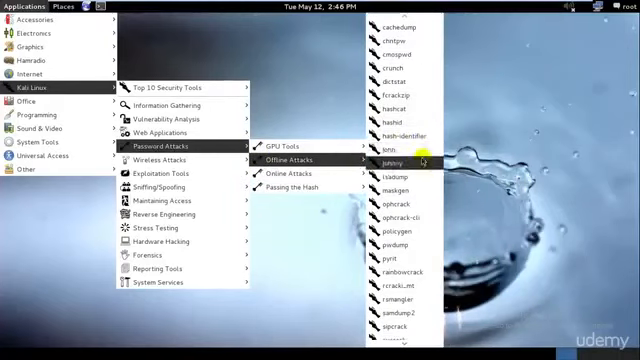
mouse_move(400, 136)
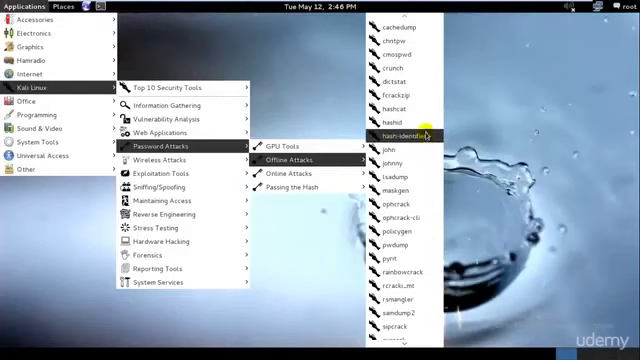
mouse_move(400, 204)
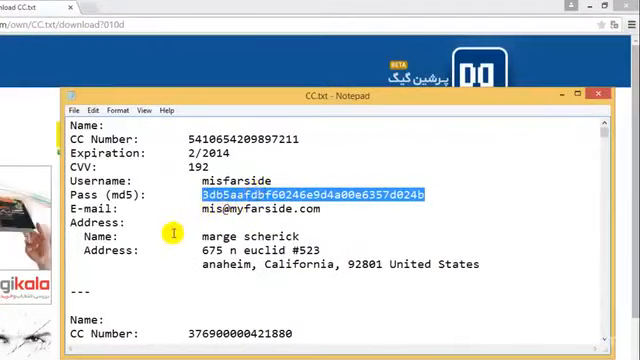
Step: Scroll through the leaked card records in CC.txt in Notepad, then close the file
scroll(down, 3)
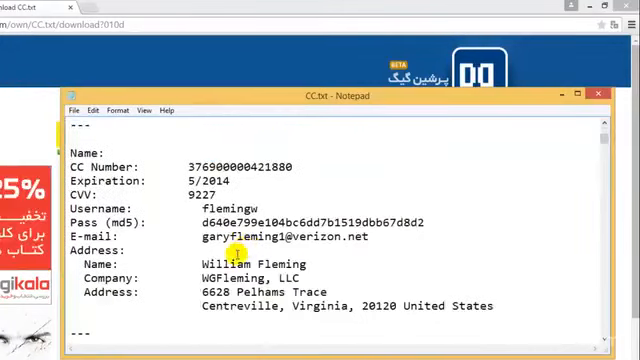
scroll(down, 3)
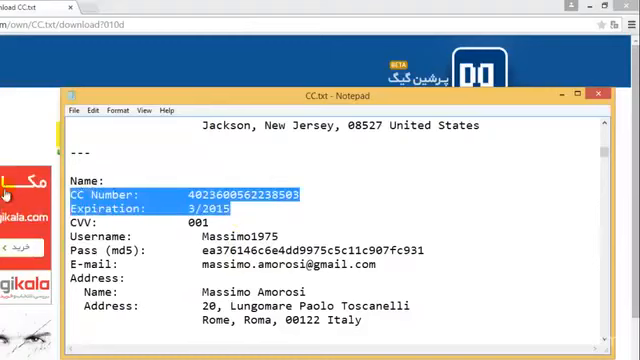
scroll(down, 3)
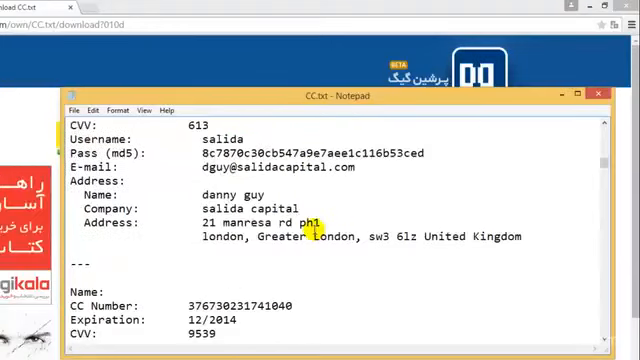
scroll(down, 3)
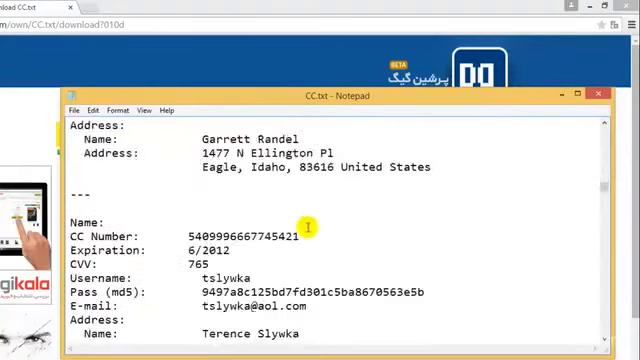
scroll(down, 3)
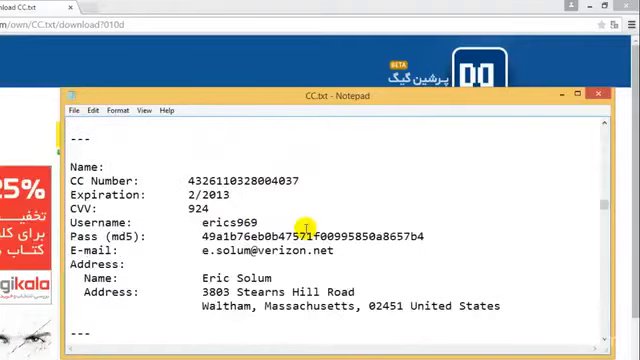
scroll(down, 3)
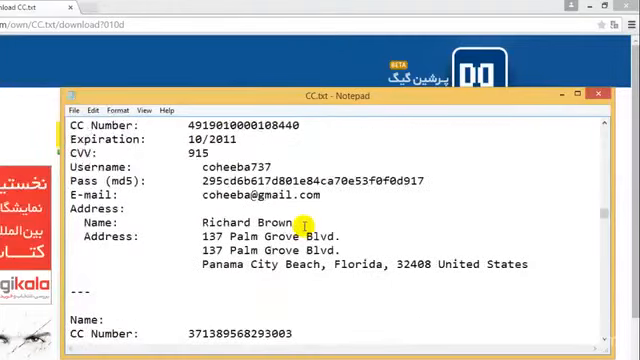
scroll(down, 3)
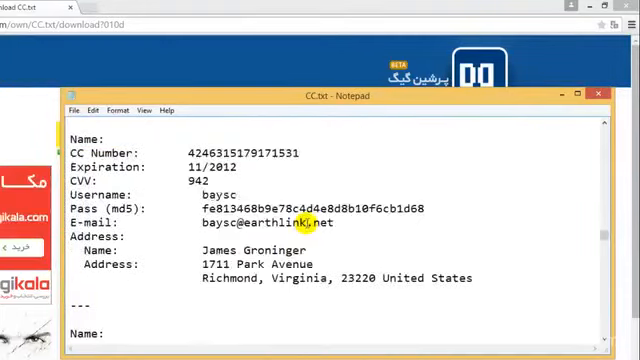
scroll(down, 3)
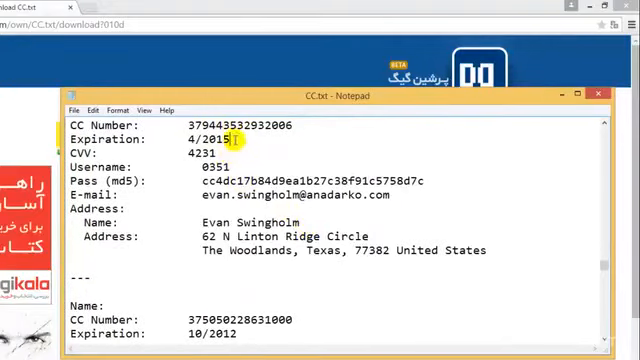
scroll(down, 3)
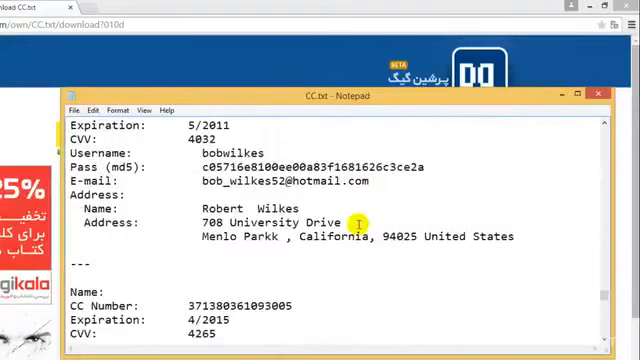
scroll(down, 3)
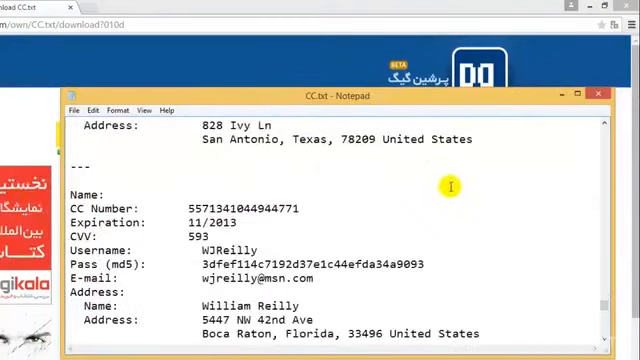
scroll(down, 3)
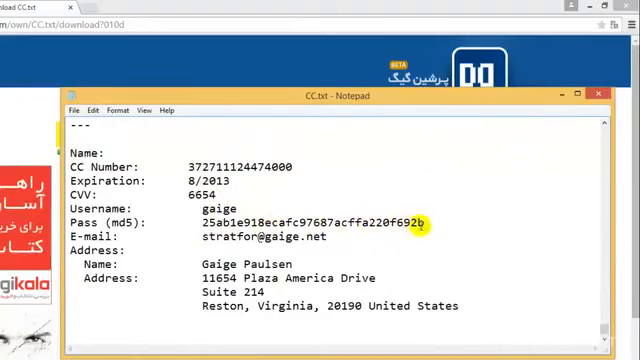
scroll(down, 3)
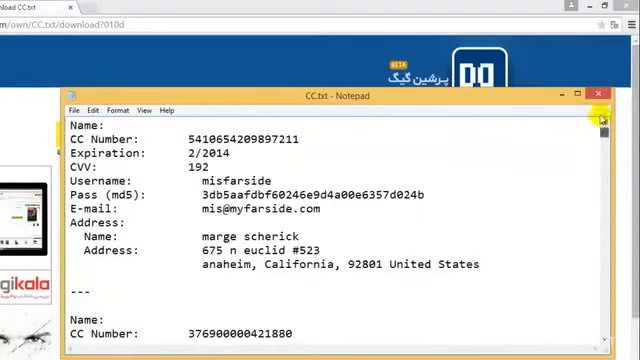
mouse_move(568, 284)
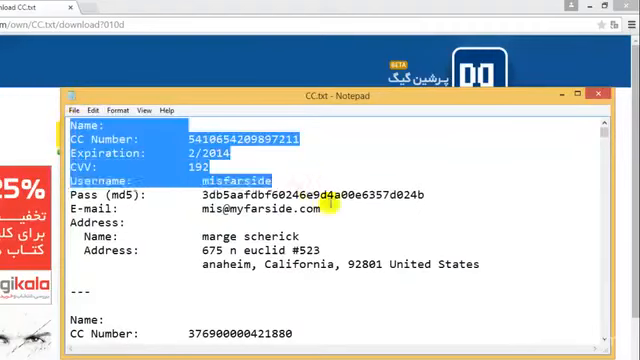
scroll(down, 3)
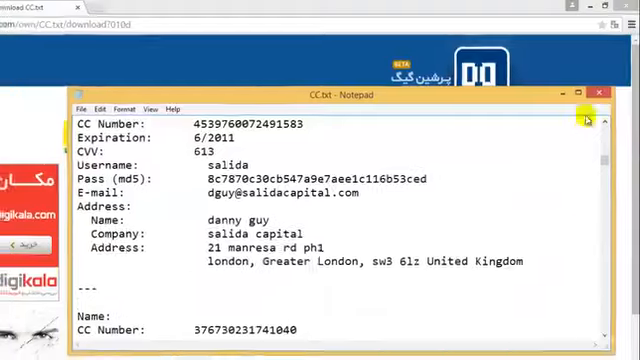
click(584, 94)
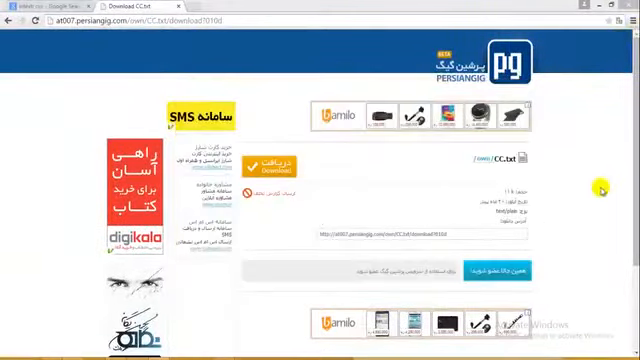